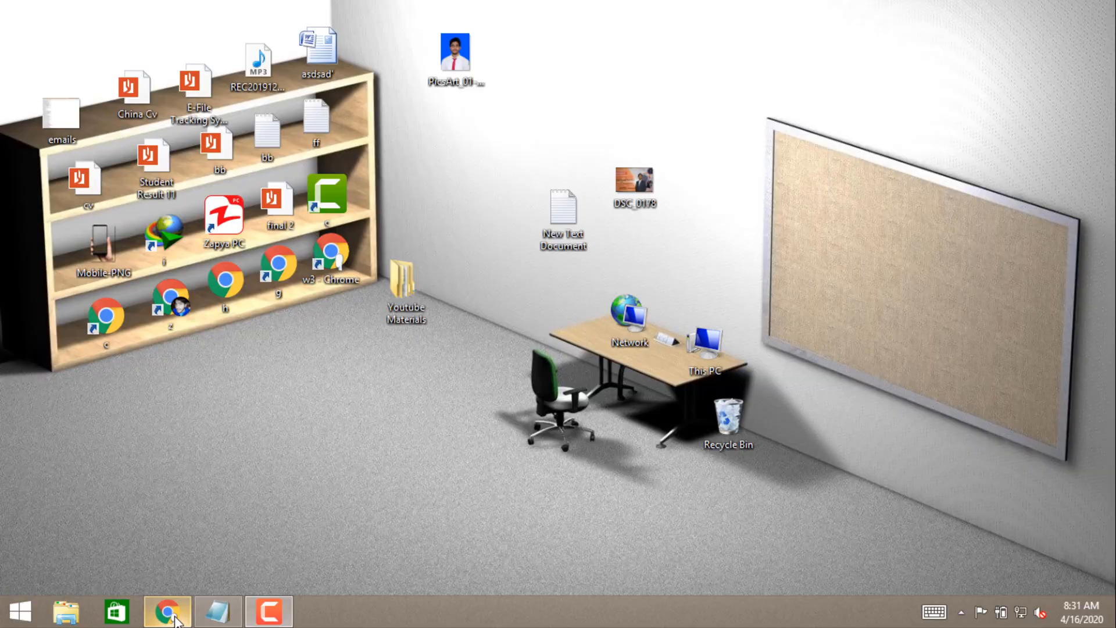
Reach my own YouTube channel page via the avatar menu, copy its URL and return to the desktop.
{"action": "left_click", "coordinate": [167, 610]}
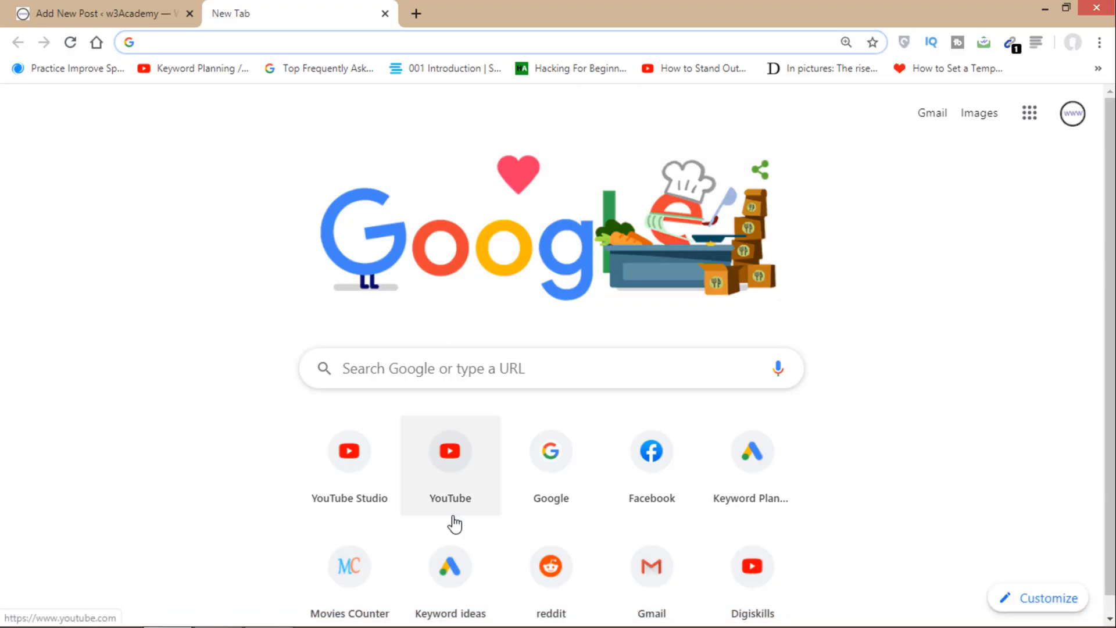
{"action": "left_click", "coordinate": [450, 452]}
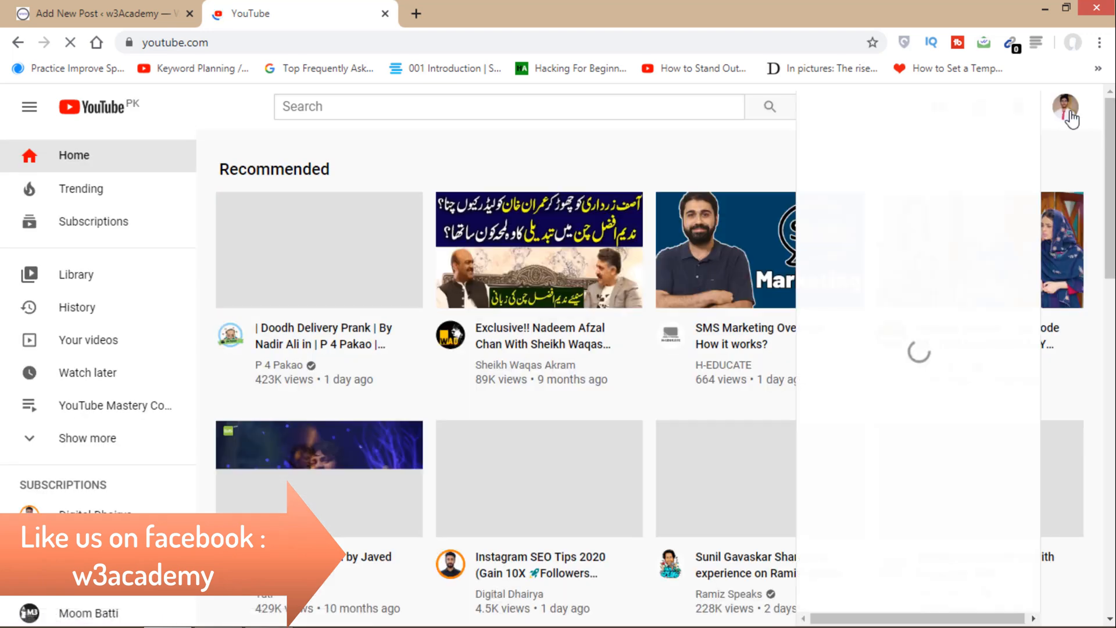
{"action": "left_click", "coordinate": [1065, 107]}
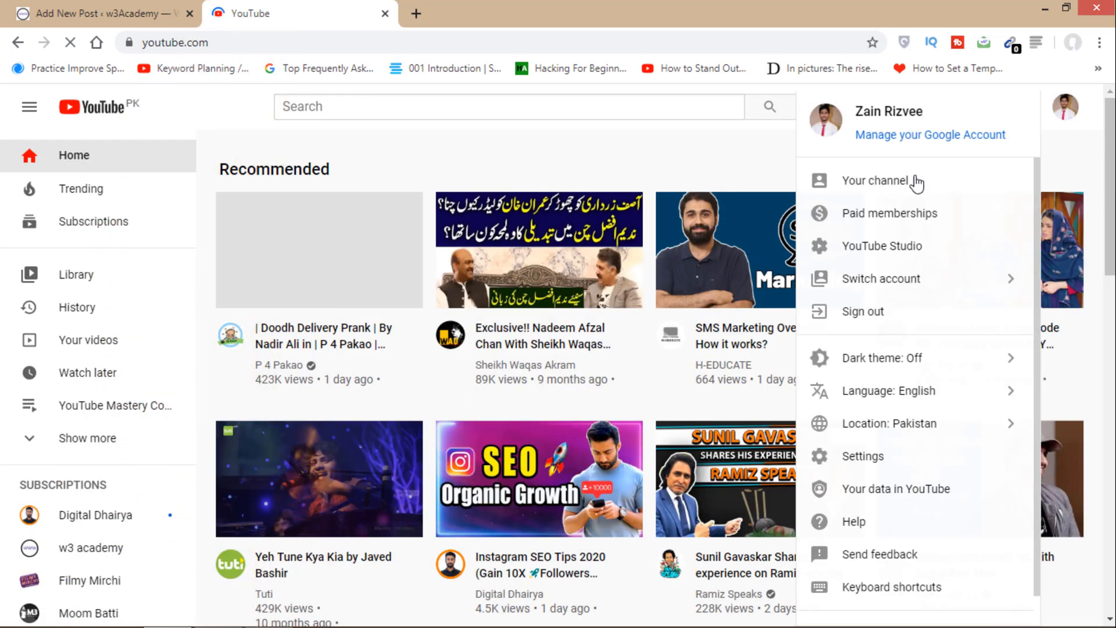
{"action": "left_click", "coordinate": [883, 180]}
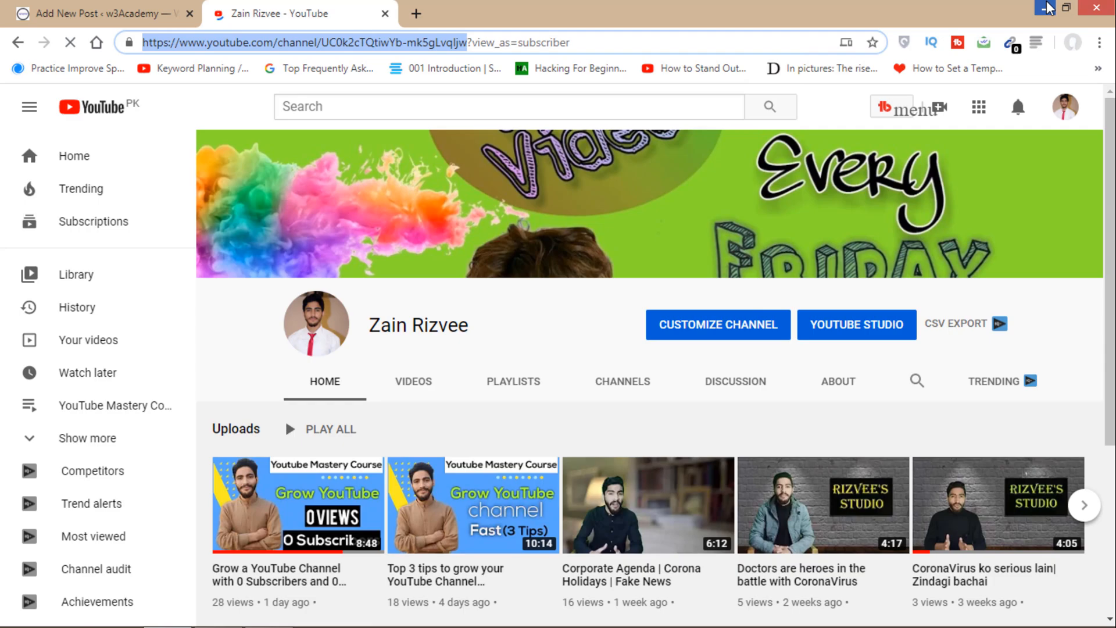
{"action": "left_click", "coordinate": [1046, 8]}
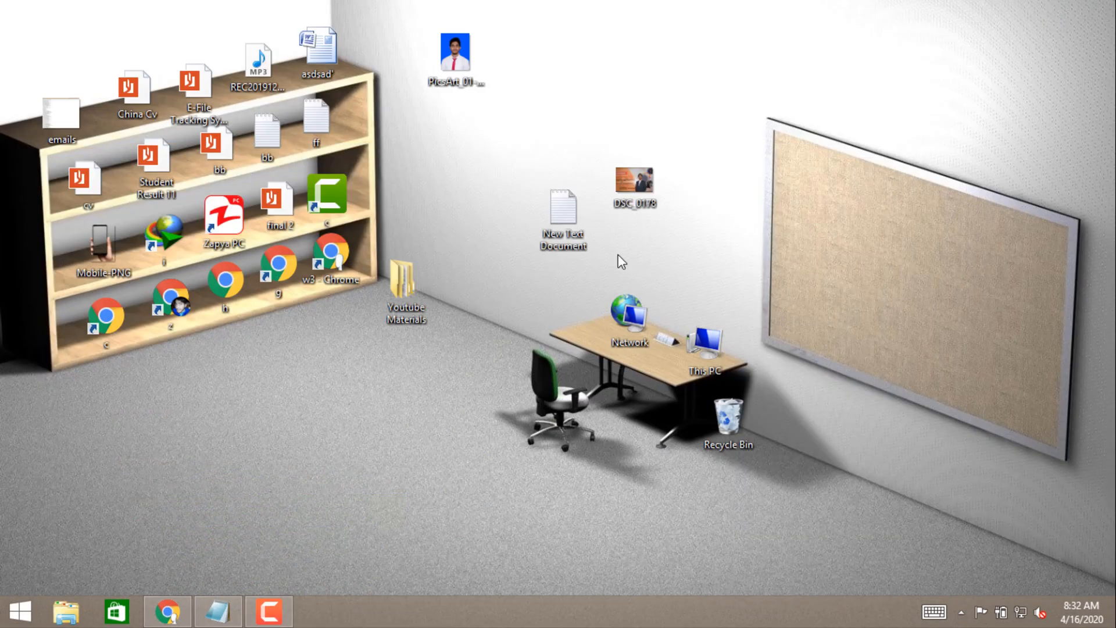
{"action": "left_click", "coordinate": [562, 214]}
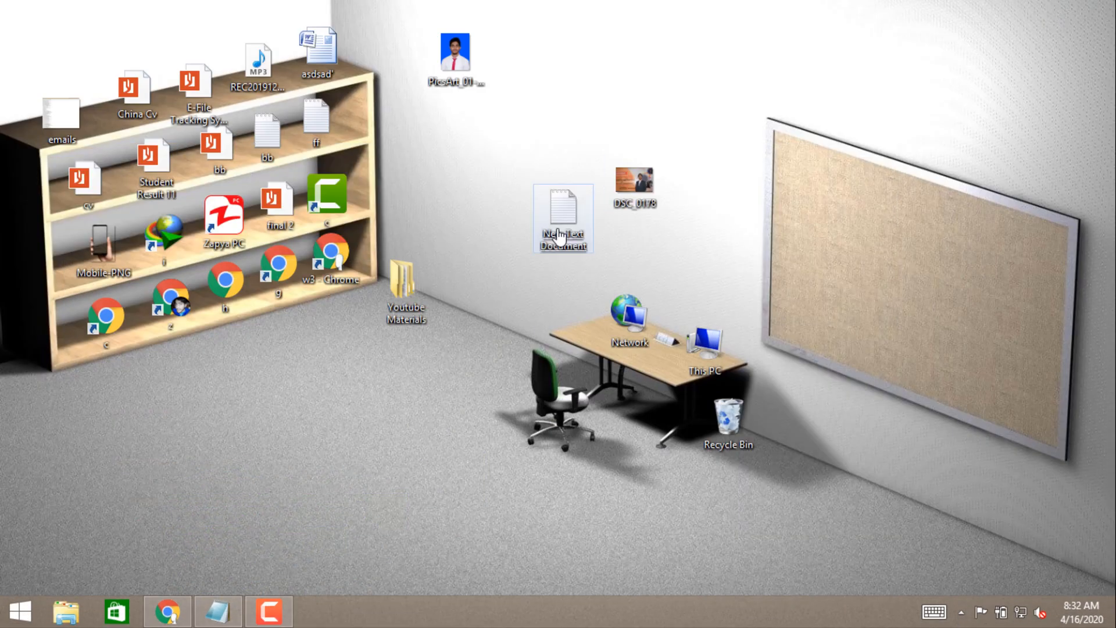
{"action": "double_click", "coordinate": [563, 218]}
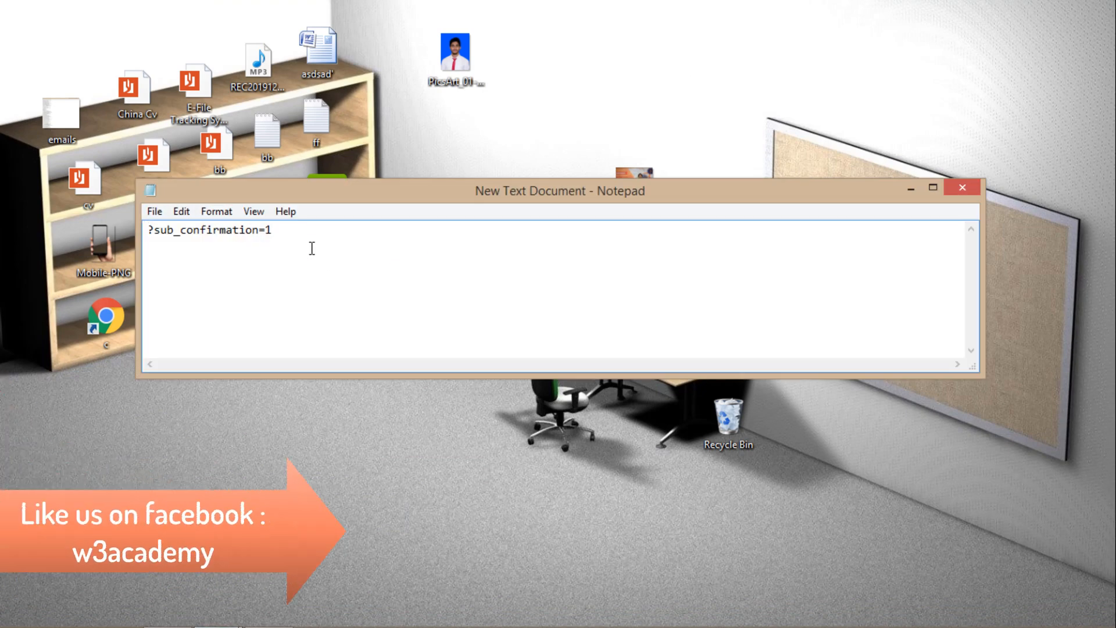
{"action": "type", "text": "https://www.youtube.com/channel/UC0k2cTQtiwYbmk5gLvqIjw"}
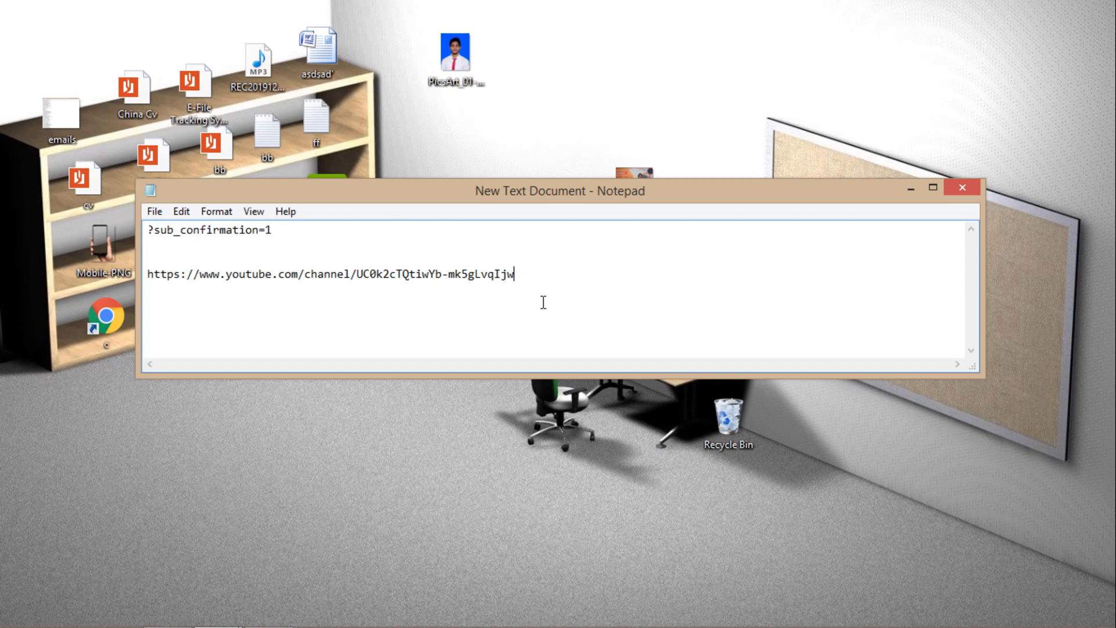
{"action": "type", "text": "?sub_confirmation=1"}
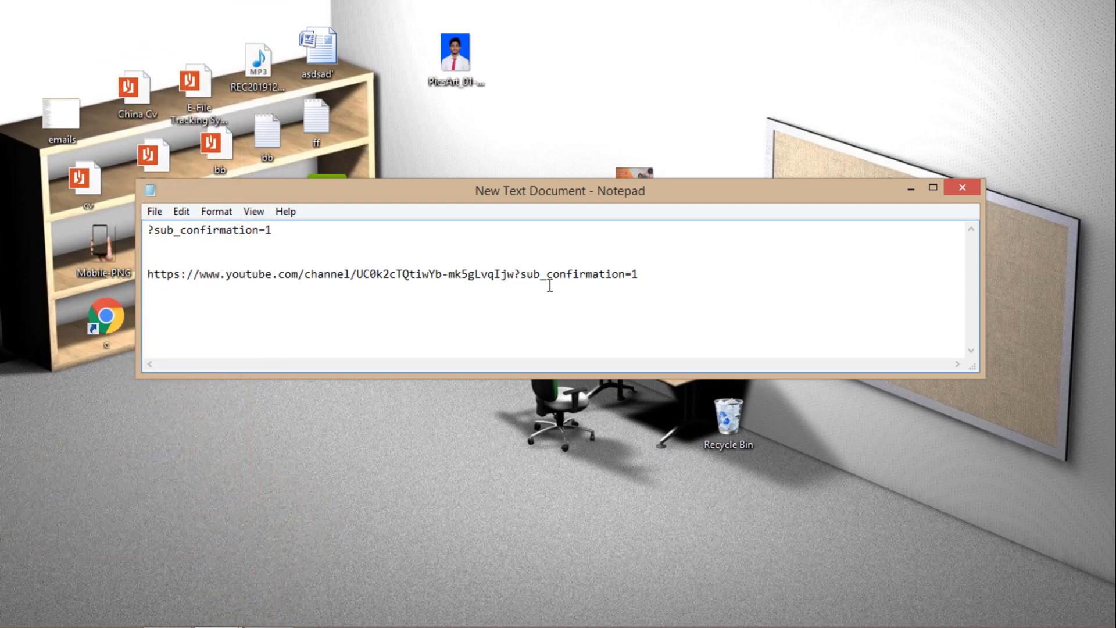
{"action": "mouse_move", "coordinate": [652, 275]}
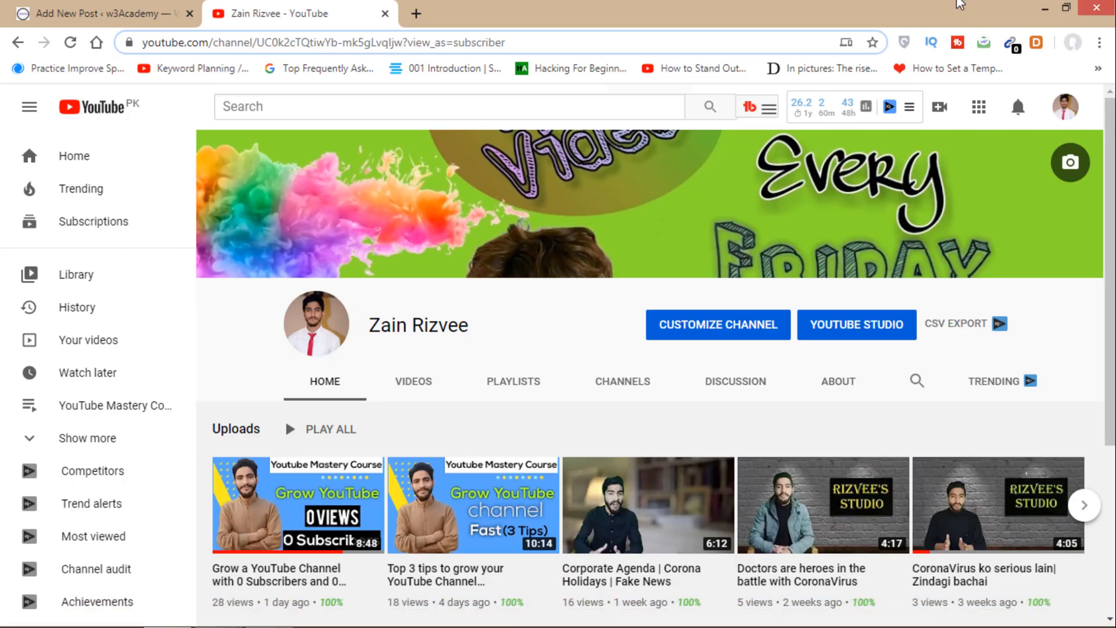
Paste-and-go the auto-subscribe link in a new tab and accept the Confirm channel subscription prompt.
{"action": "left_click", "coordinate": [416, 13]}
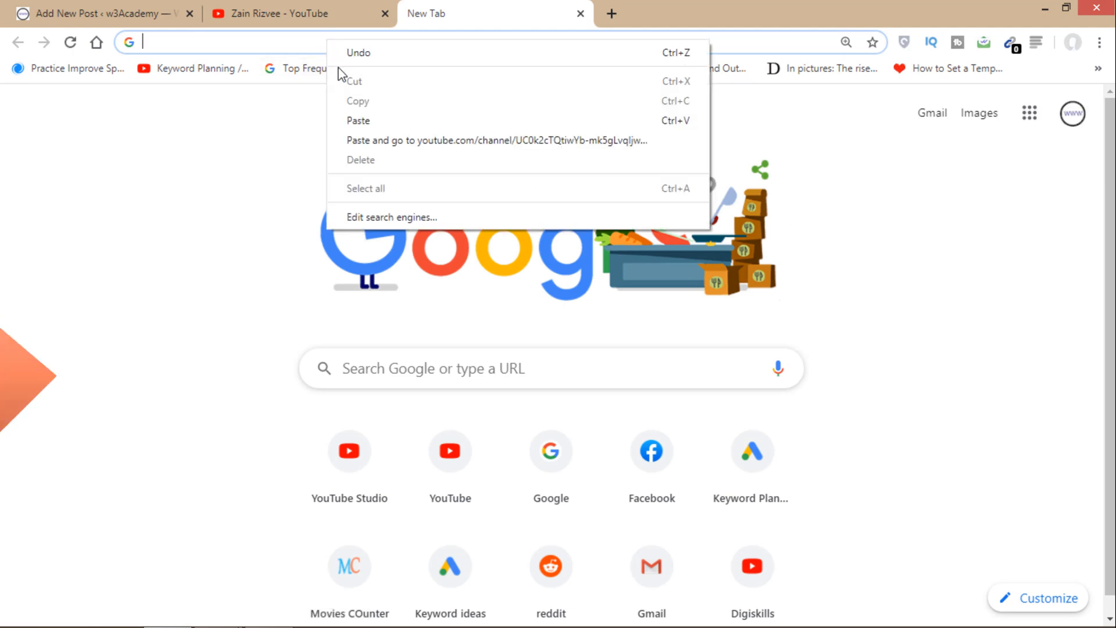
{"action": "left_click", "coordinate": [497, 141]}
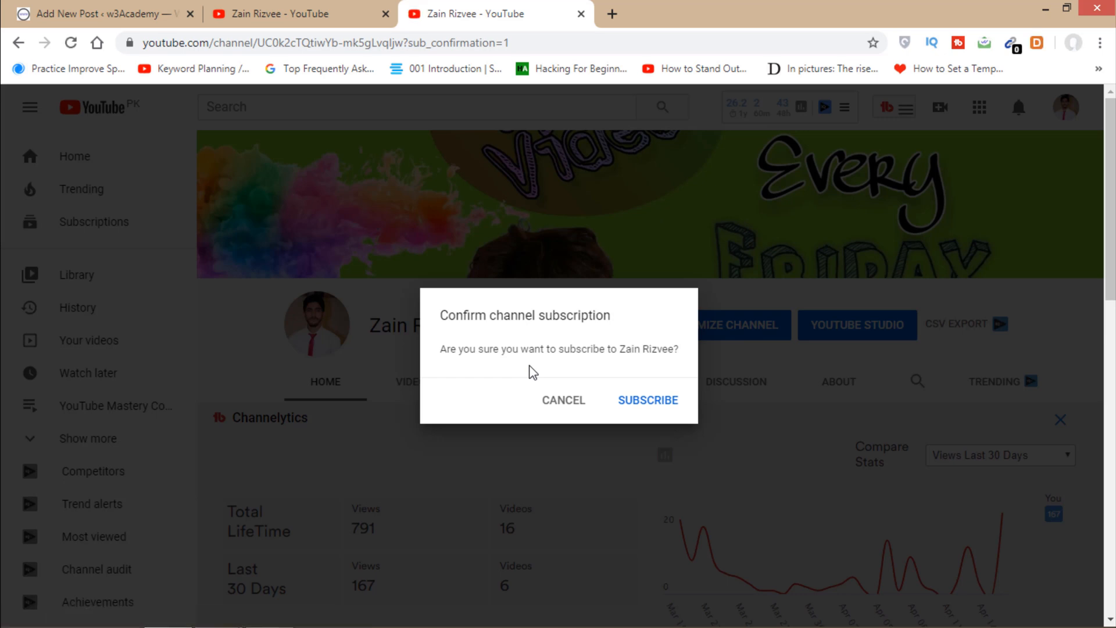
{"action": "mouse_move", "coordinate": [657, 415]}
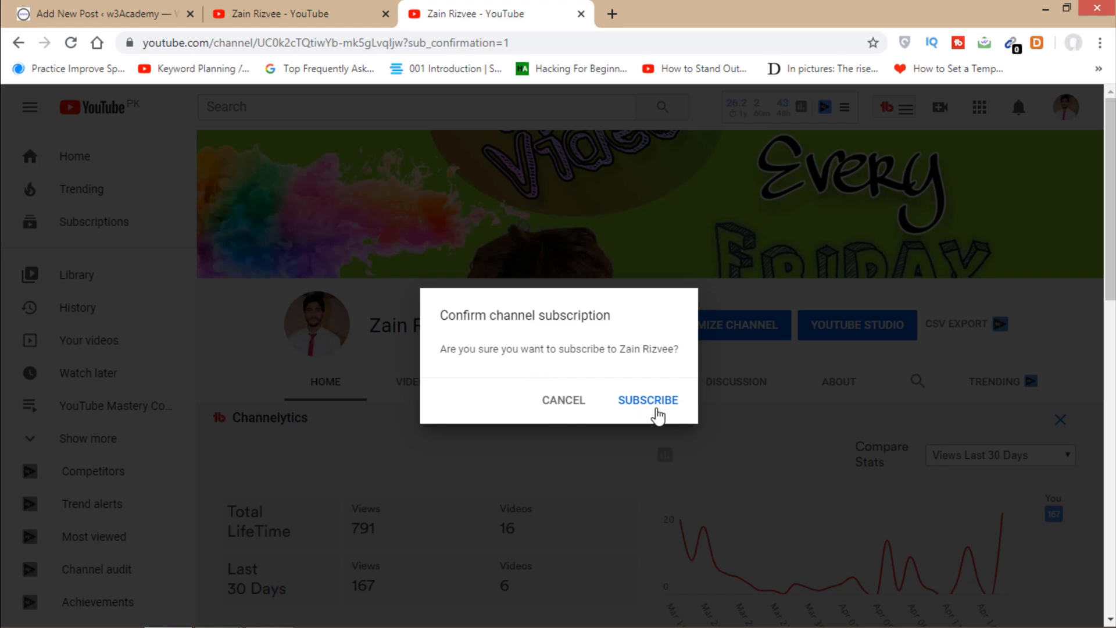
{"action": "left_click", "coordinate": [646, 399]}
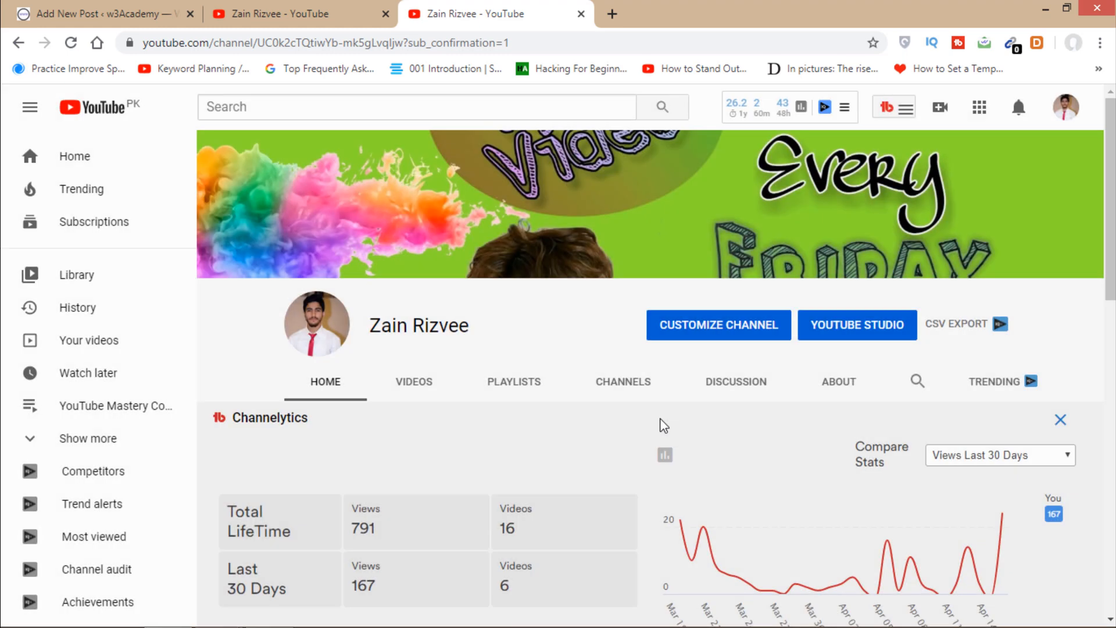
{"action": "mouse_move", "coordinate": [767, 155]}
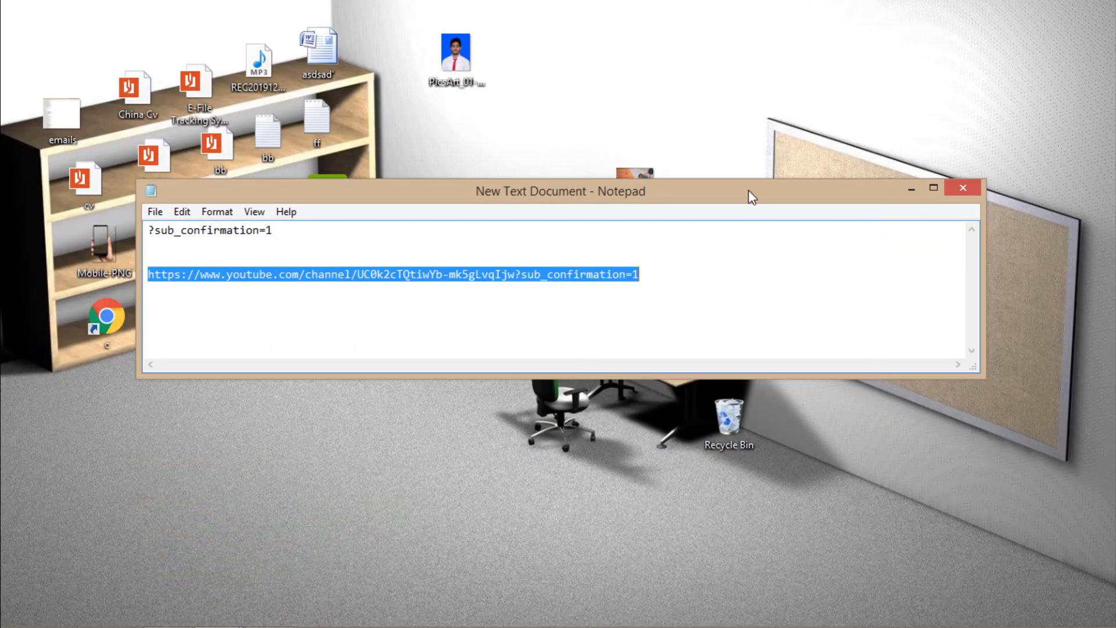
{"action": "mouse_move", "coordinate": [768, 246]}
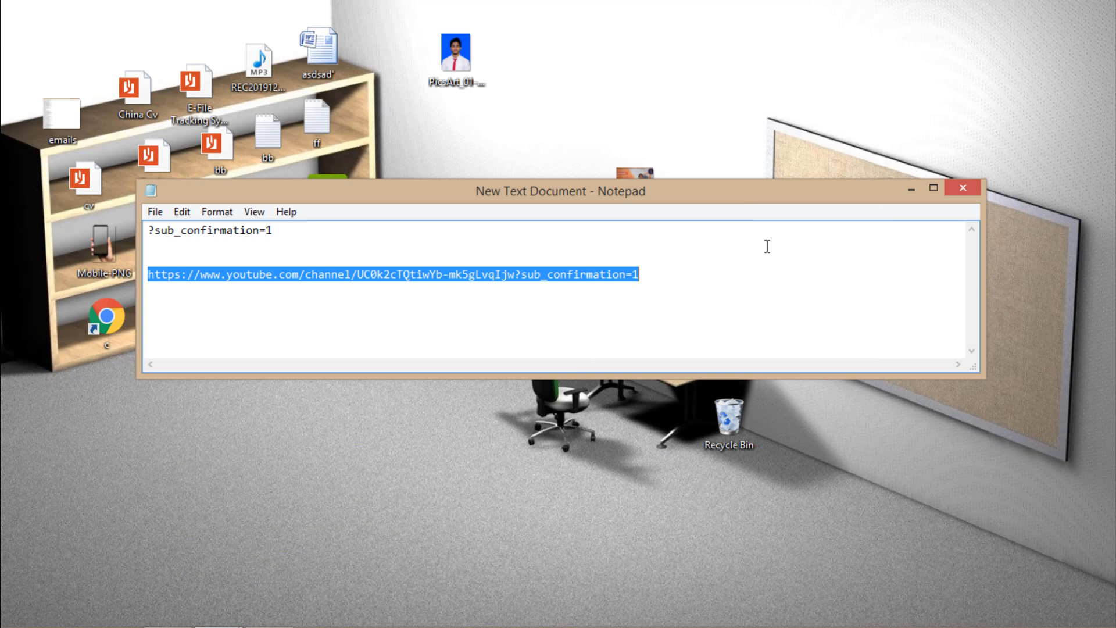